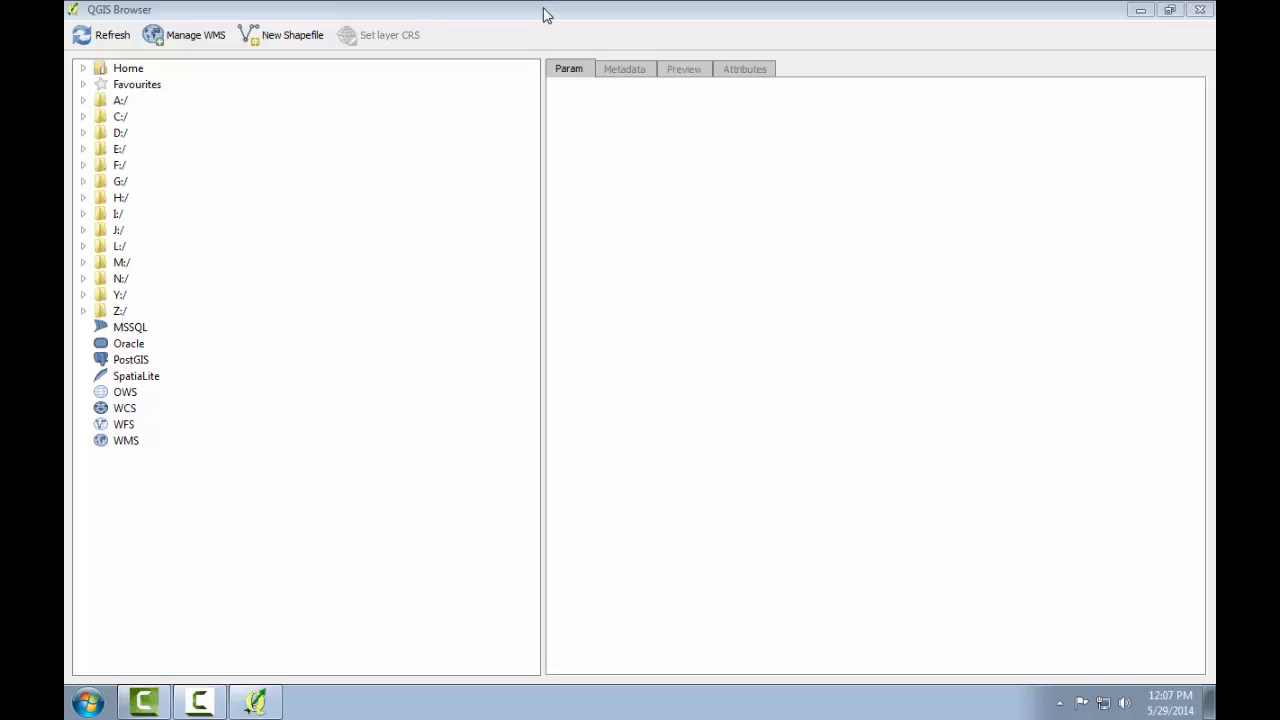
Expand the folder tree from C:/ through GST101 and Lab 2 down to its Data folder
left_click(120, 116)
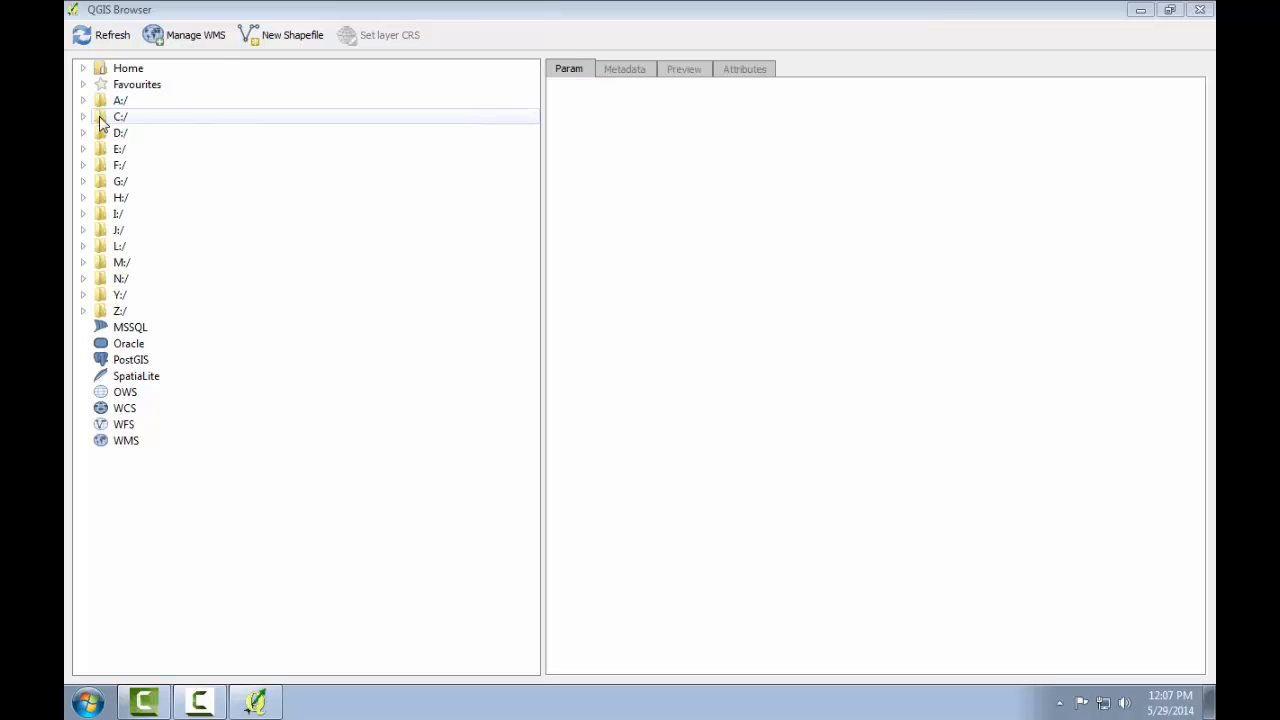
left_click(84, 116)
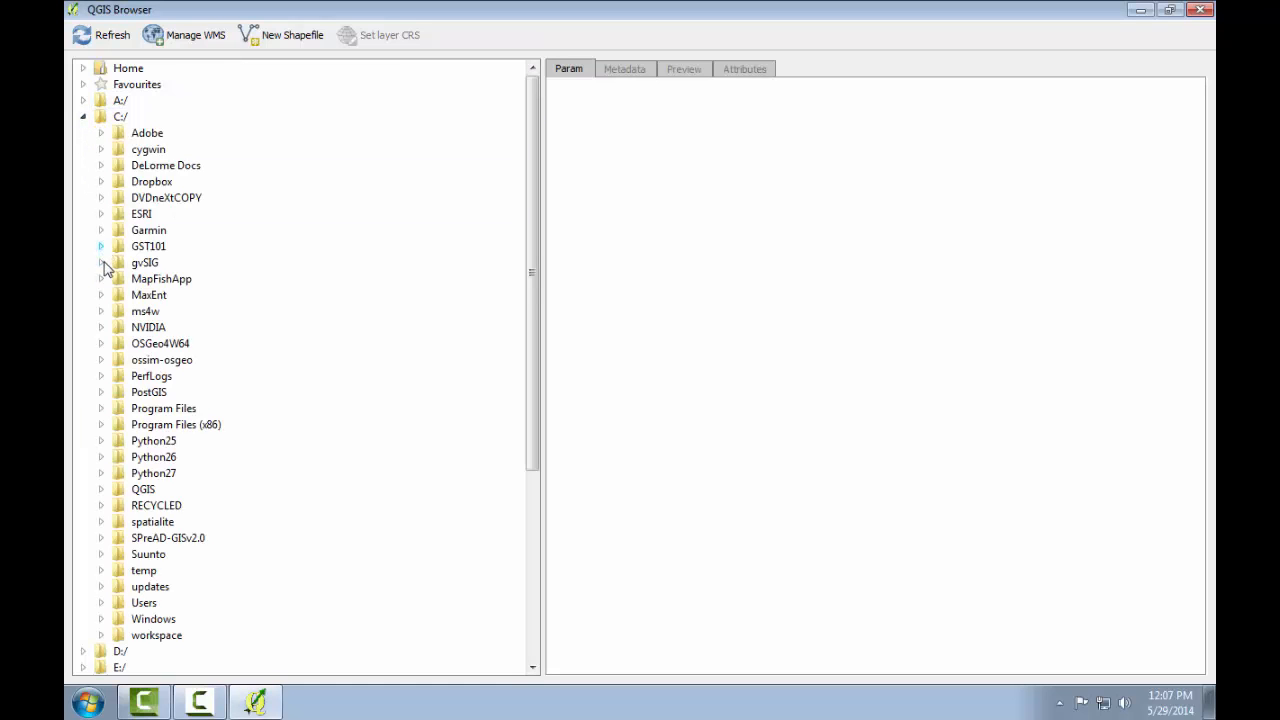
left_click(100, 246)
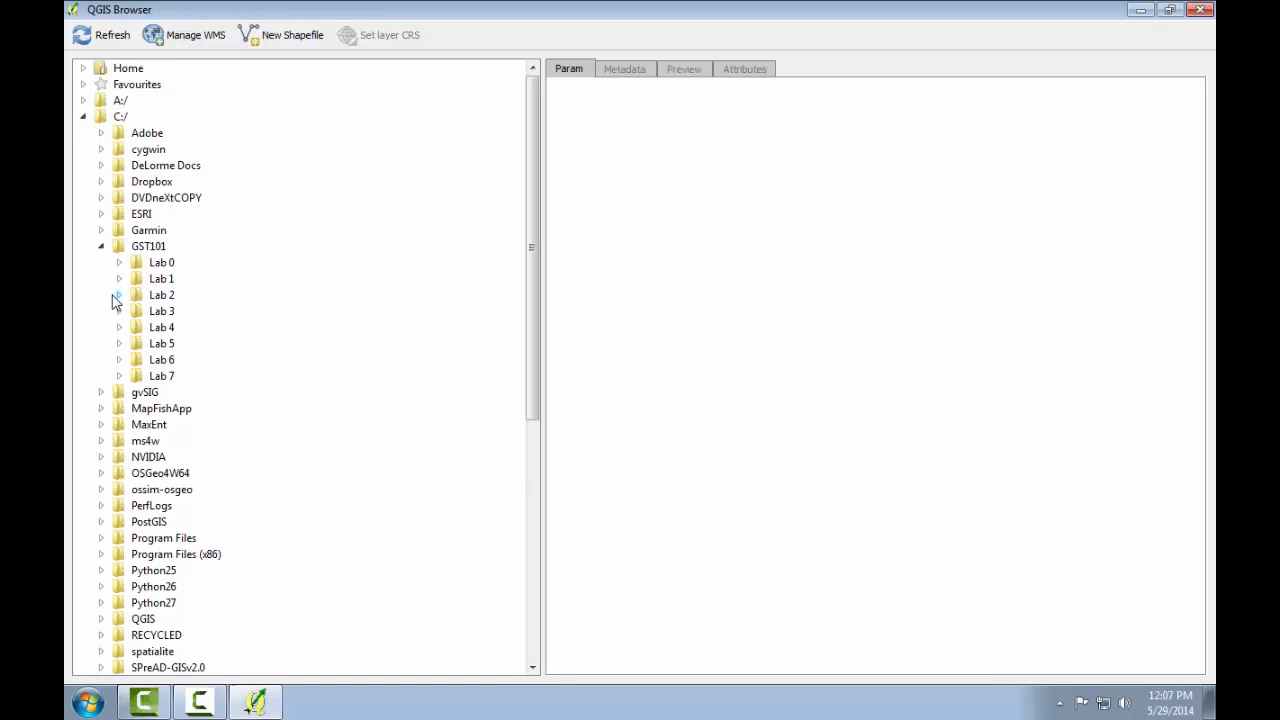
left_click(120, 296)
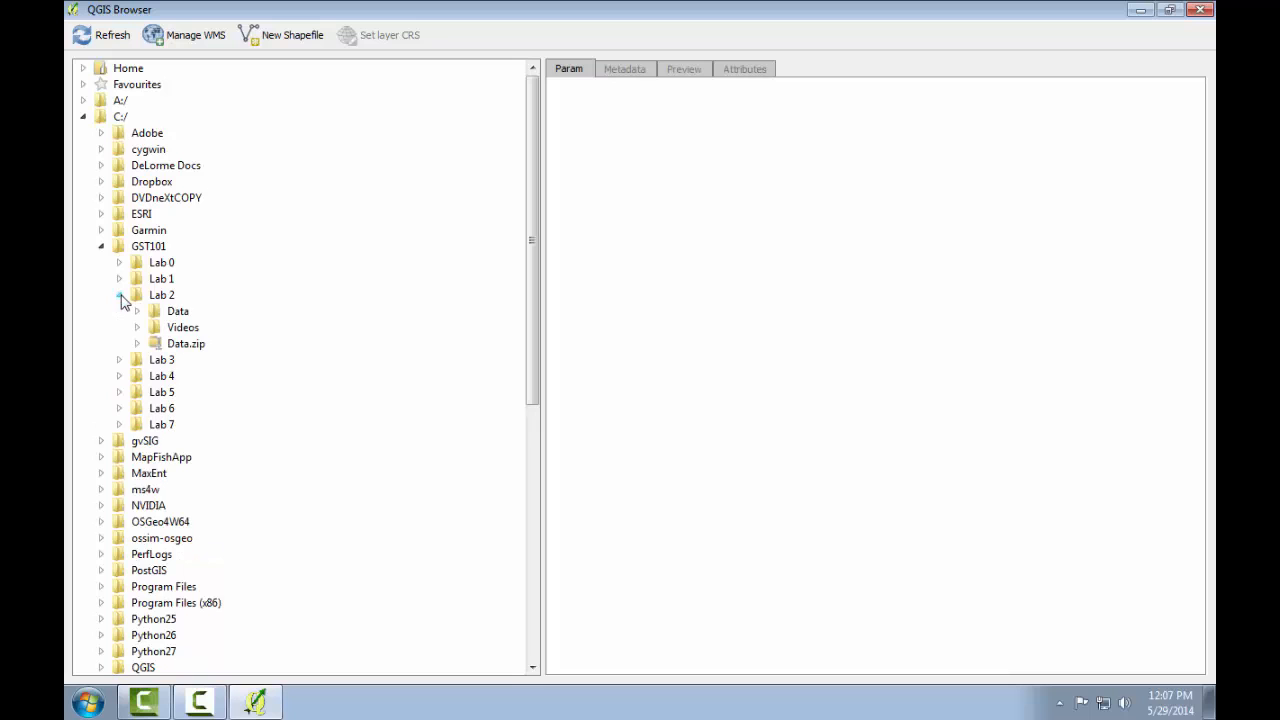
left_click(136, 312)
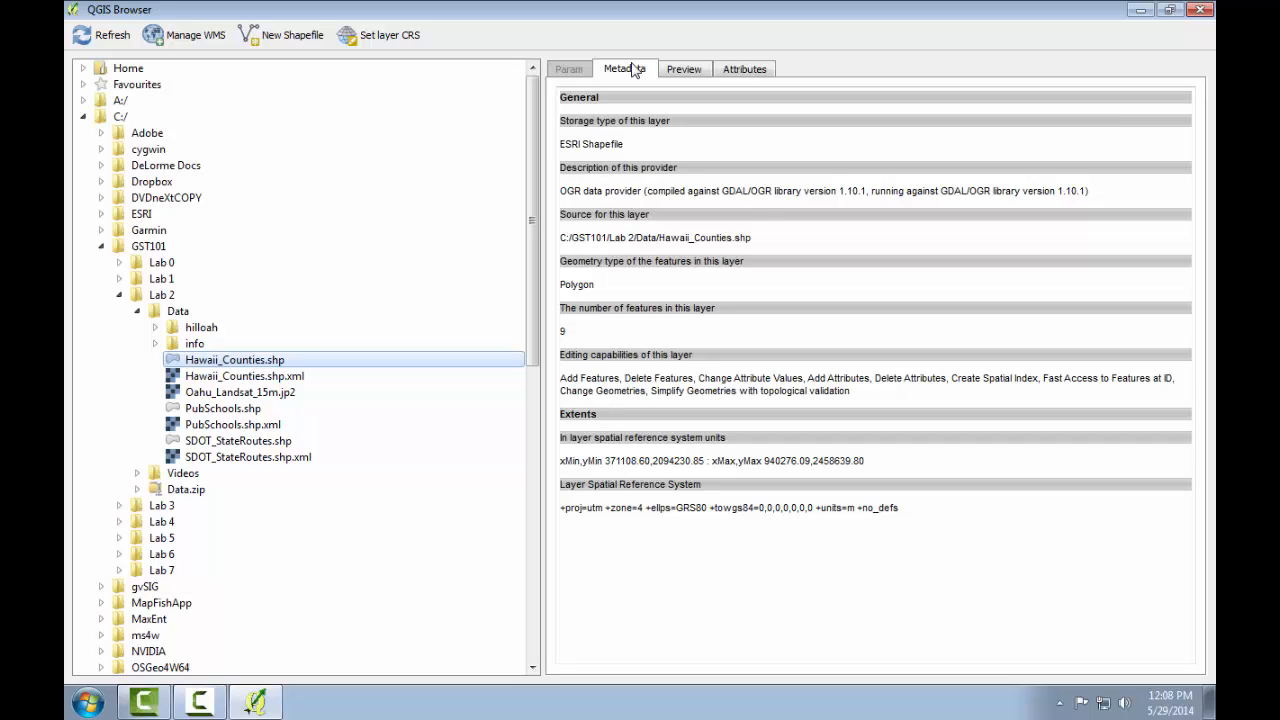
mouse_move(610, 152)
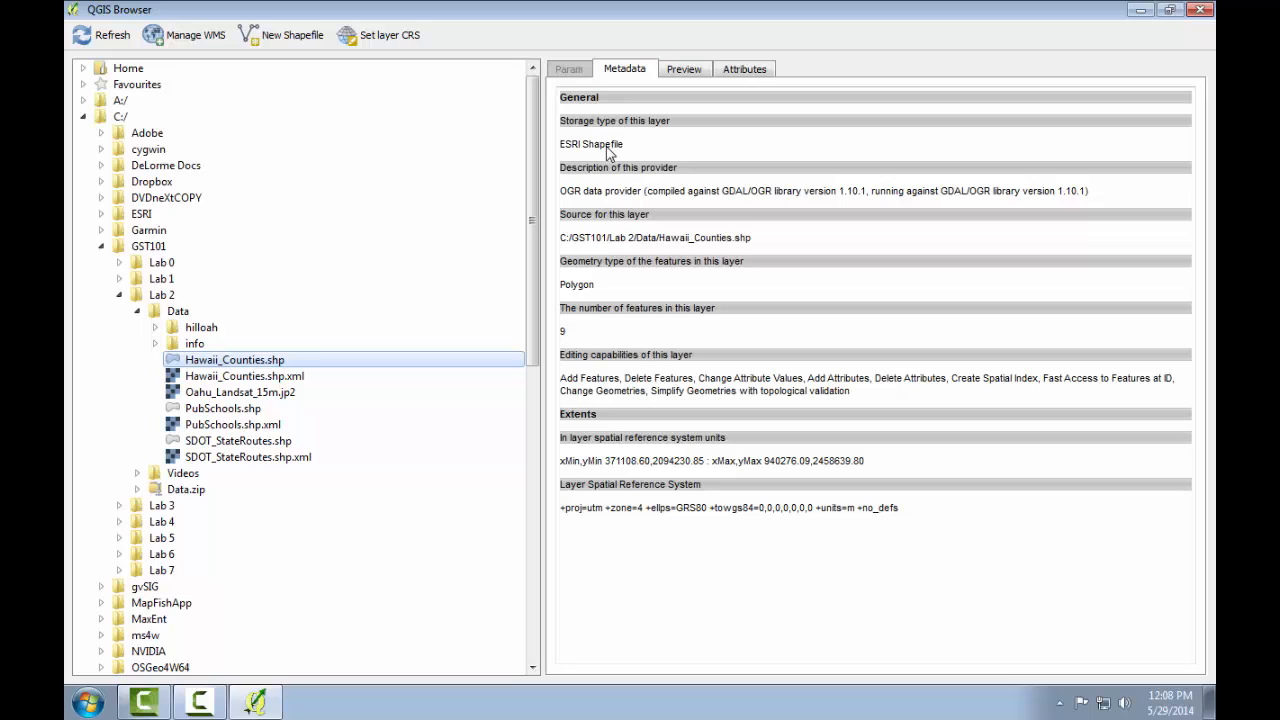
mouse_move(596, 296)
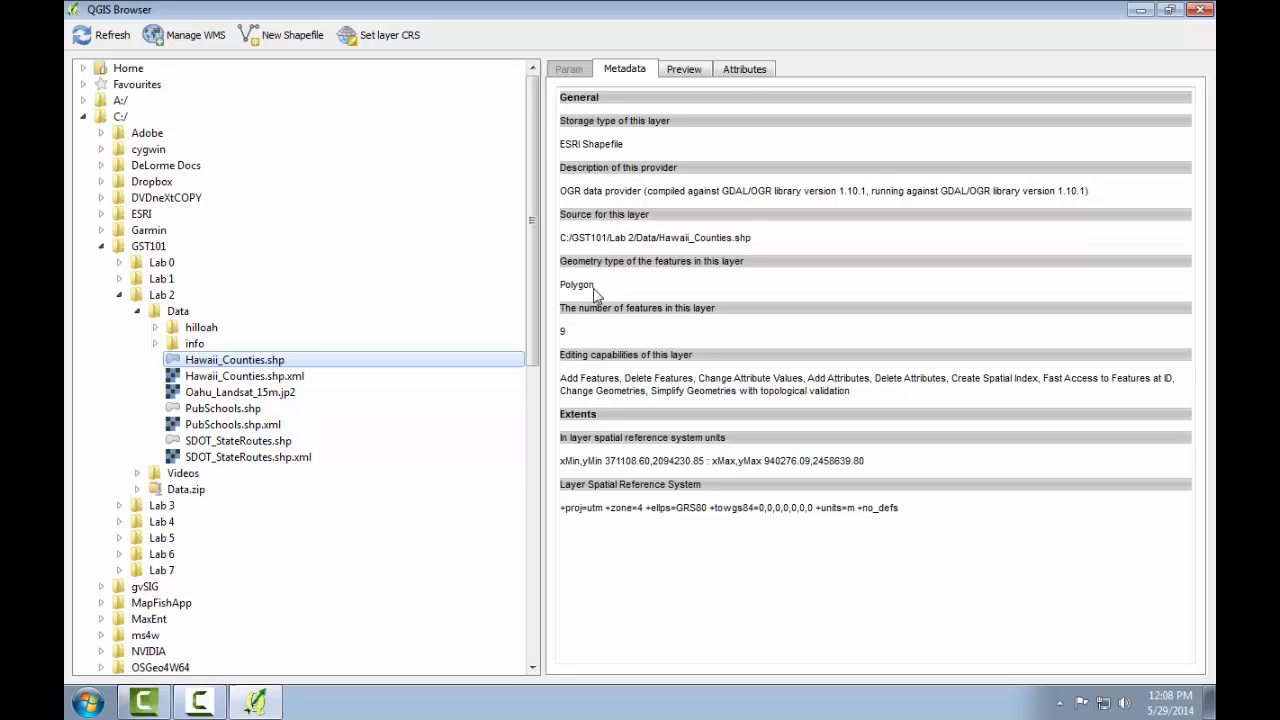
mouse_move(588, 298)
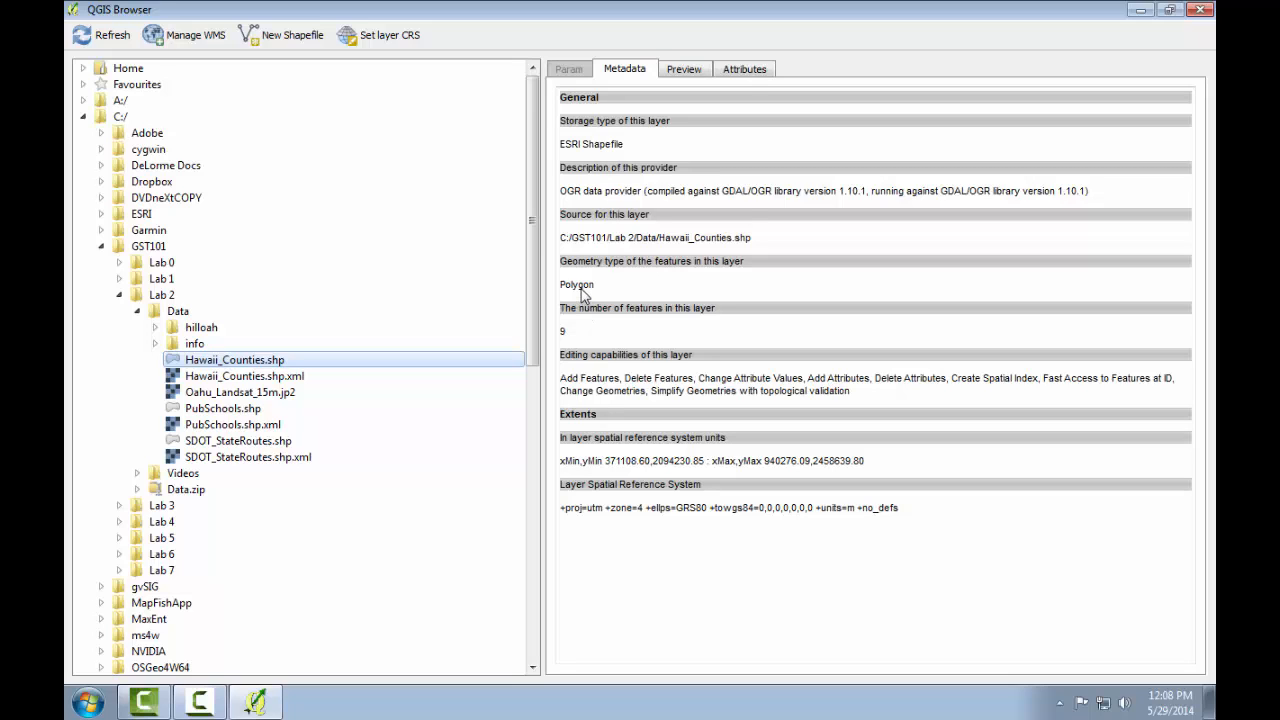
mouse_move(570, 344)
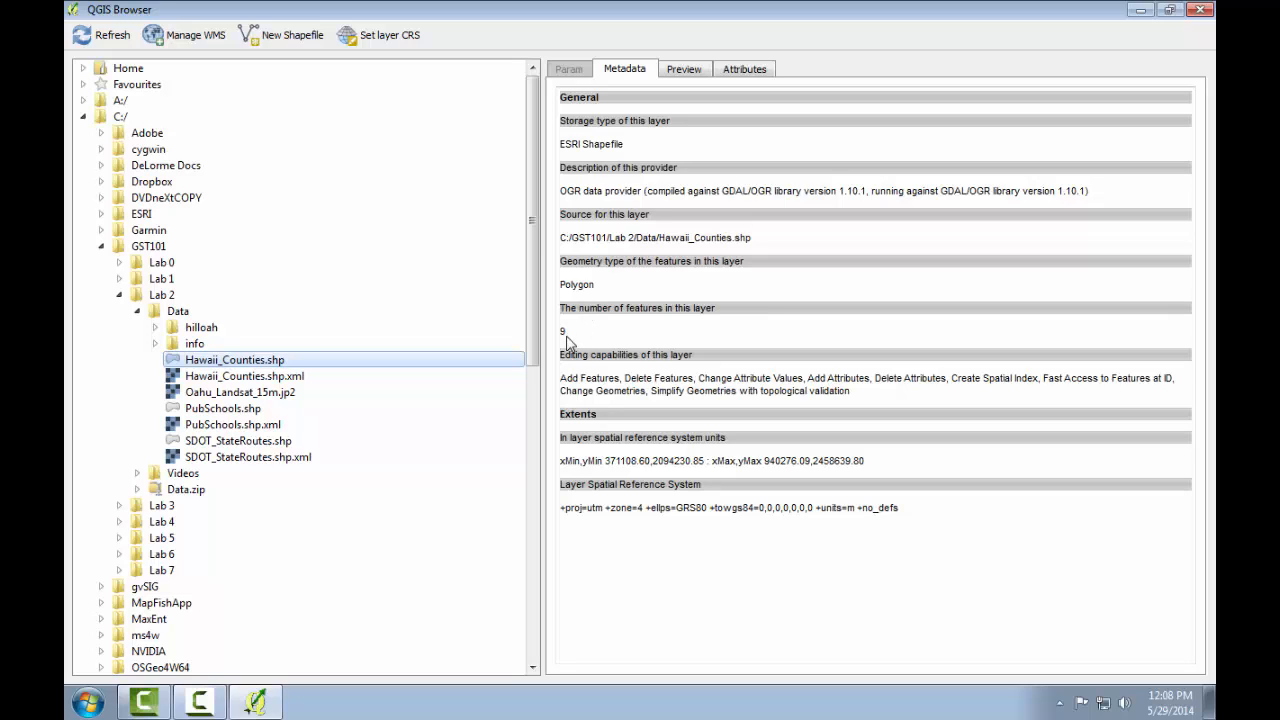
Show the map preview of the Hawaii_Counties shapefile
left_click(684, 68)
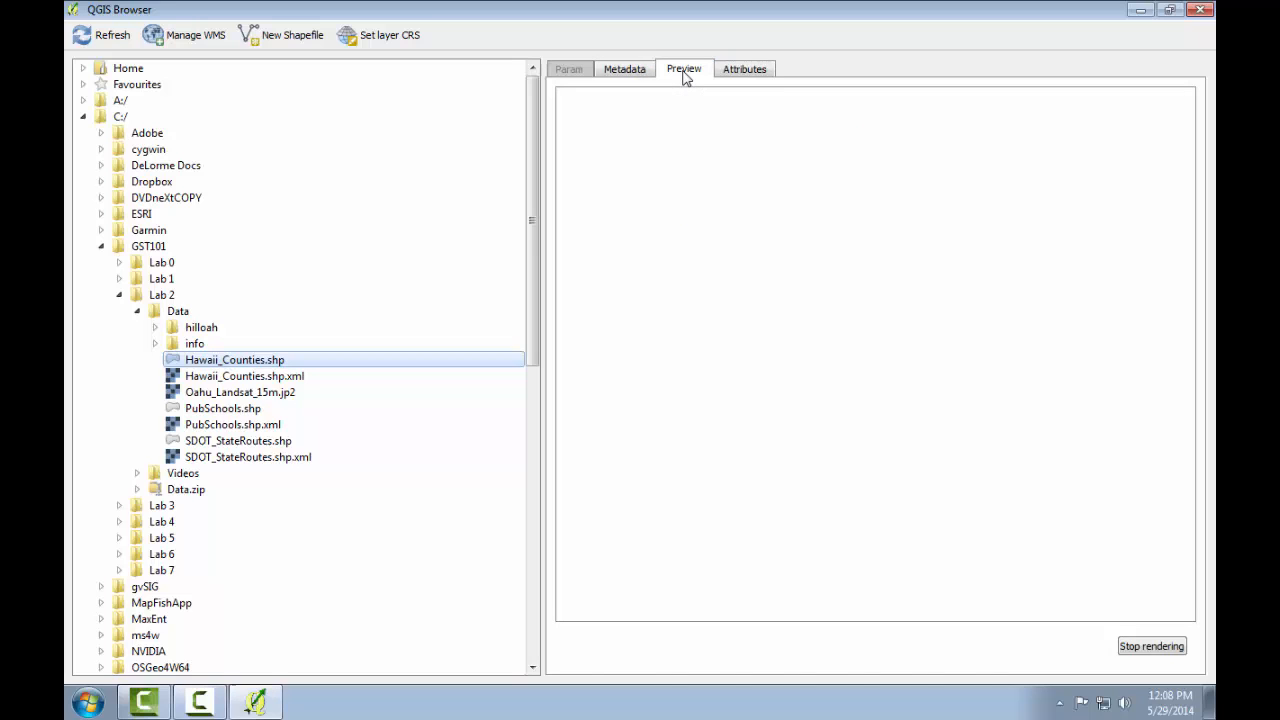
View the counties attribute table (9 records: GEOID10, NAME10, NAMELSAD10, Island), checking the island preview between
left_click(744, 68)
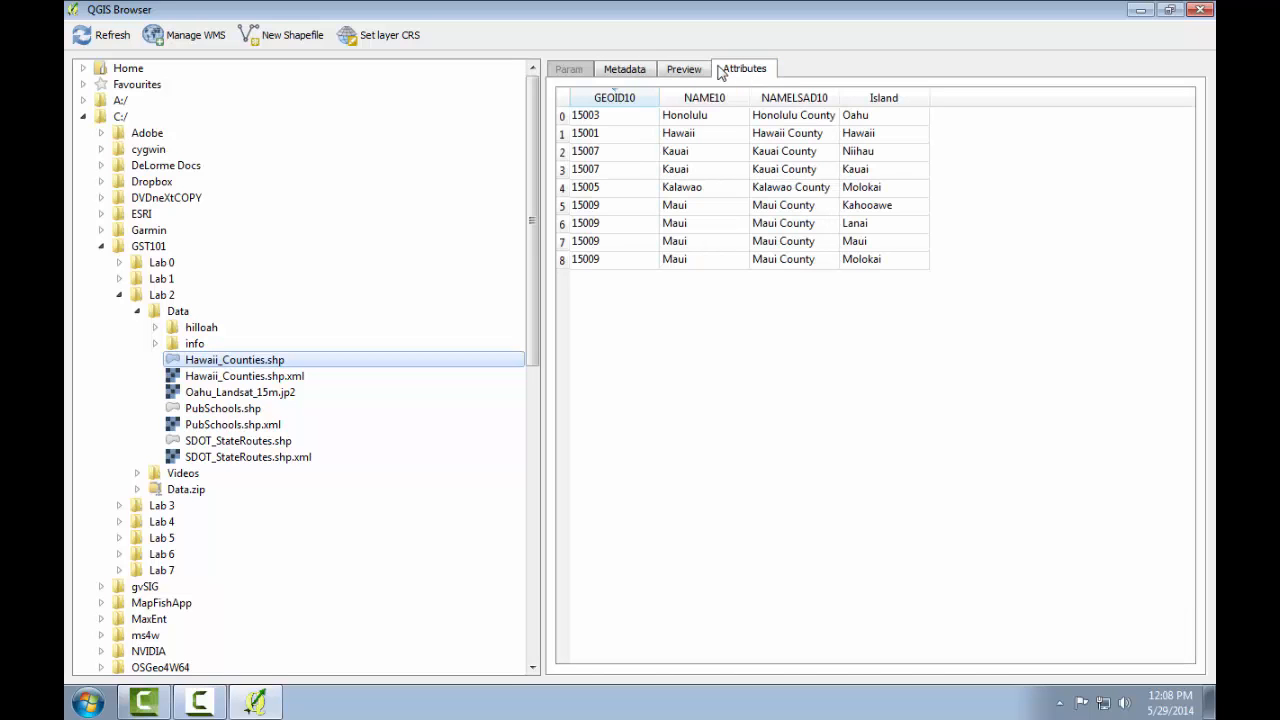
left_click(684, 68)
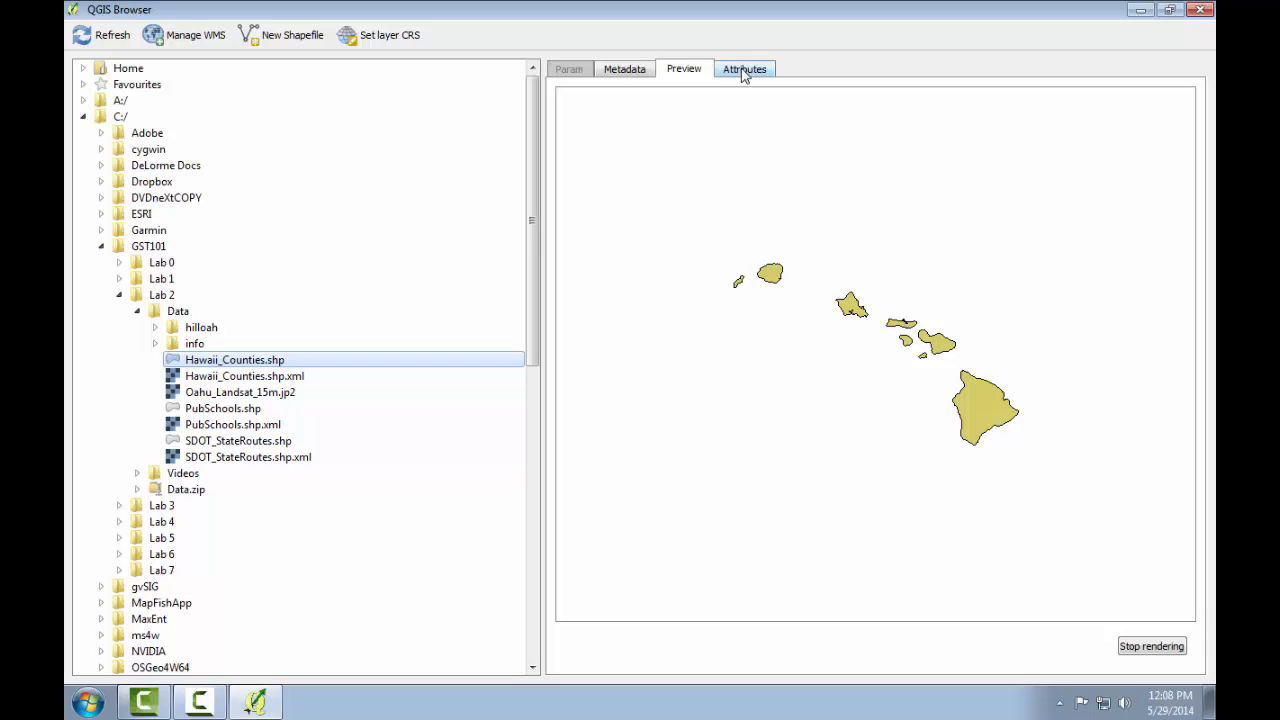
left_click(744, 68)
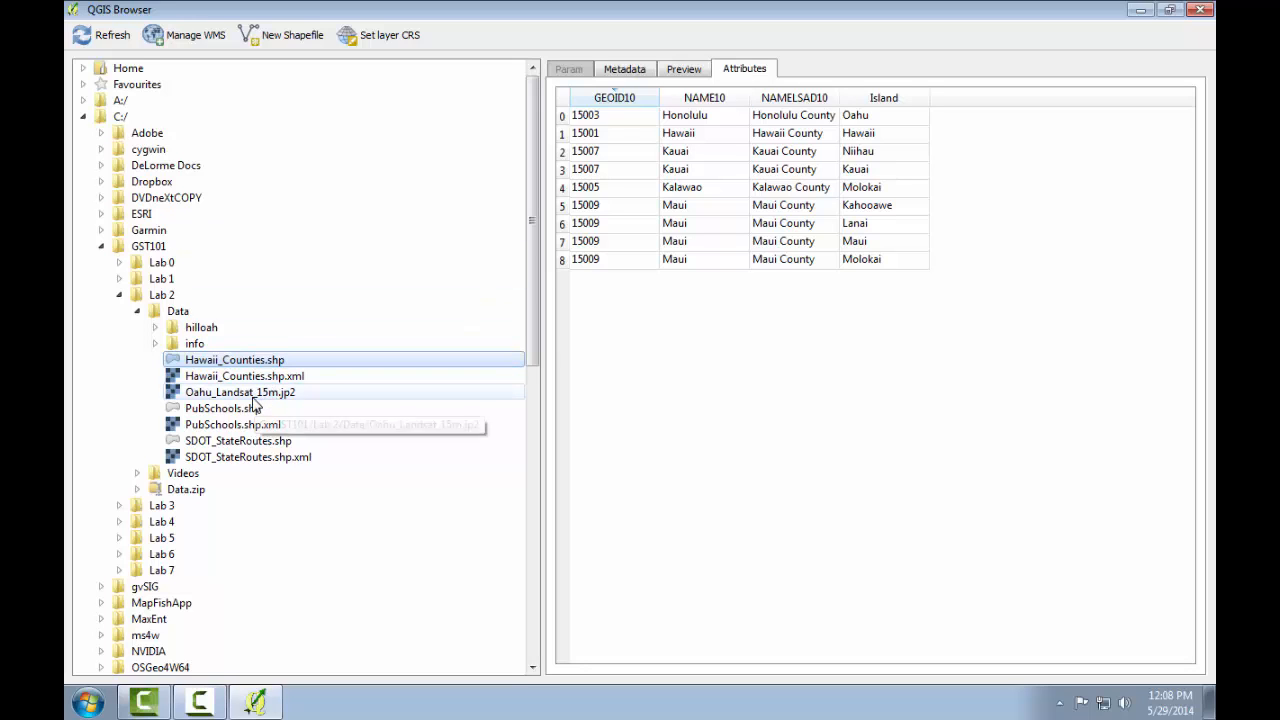
Preview the Oahu_Landsat_15m.jp2 raster as a satellite image of Oahu
left_click(240, 390)
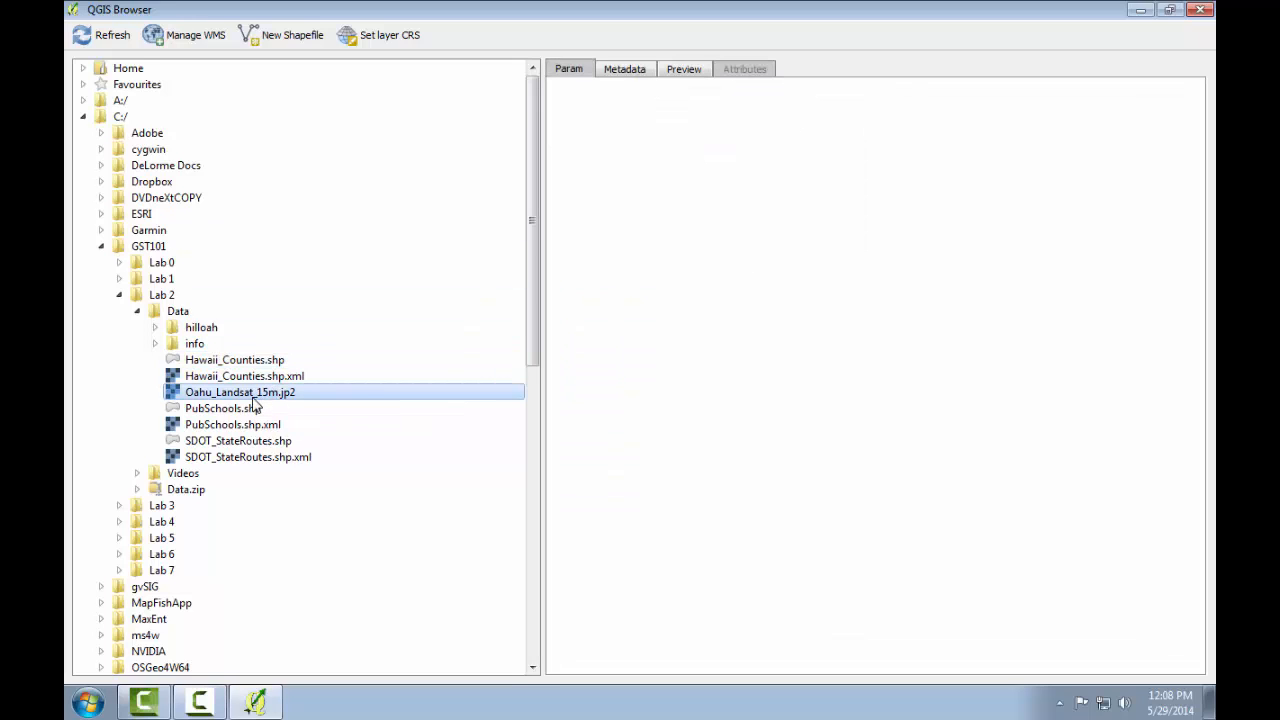
left_click(684, 68)
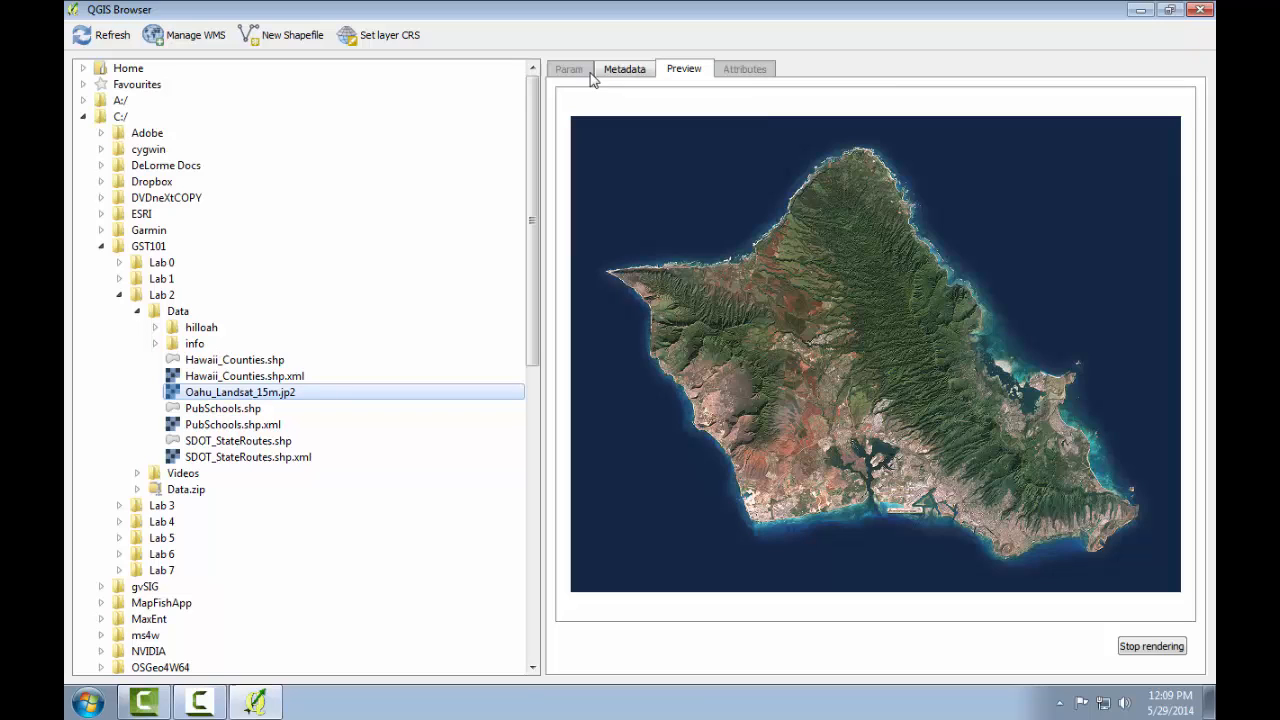
Review the raster's metadata, then list the Data folder's files with sizes, dates and permissions
left_click(178, 312)
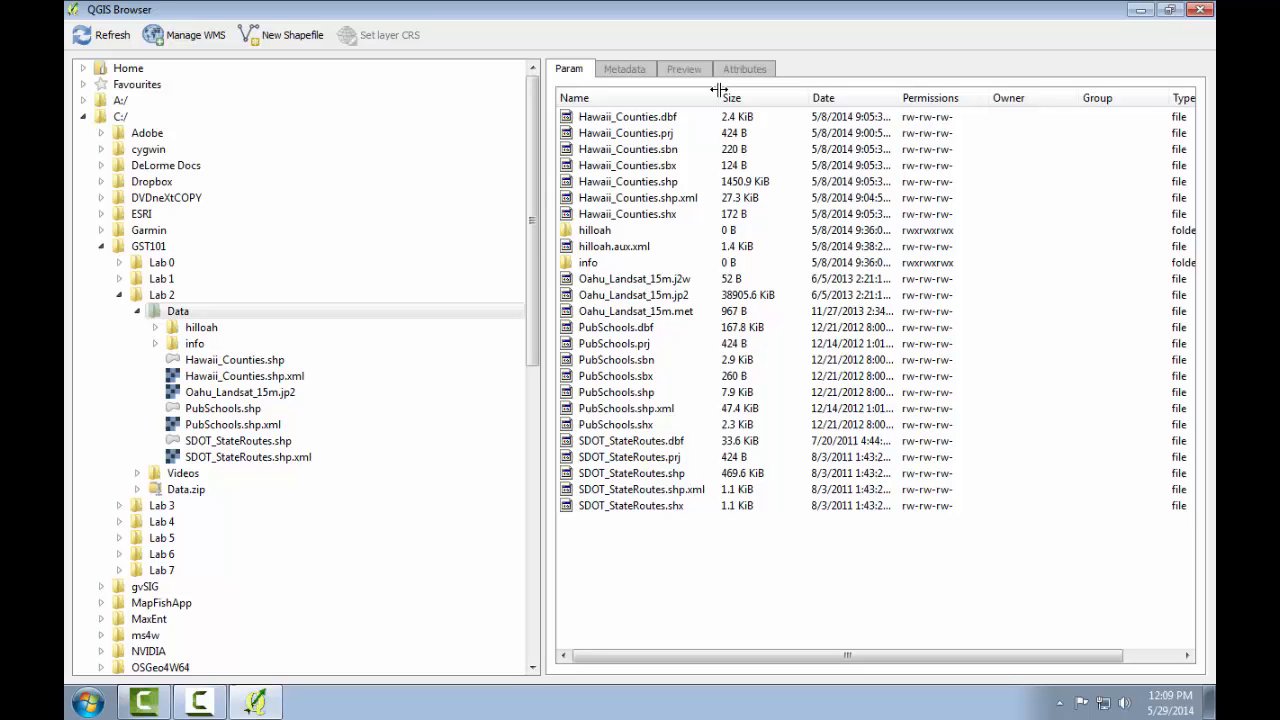
left_click(244, 376)
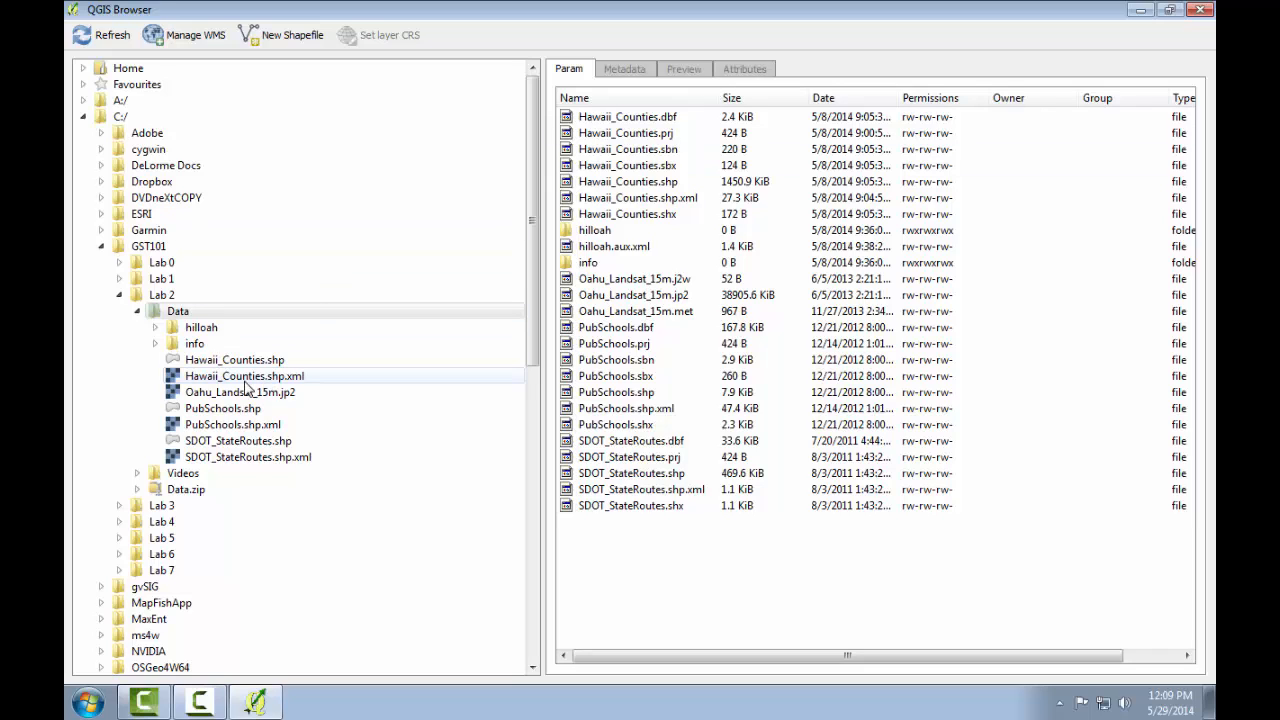
mouse_move(234, 360)
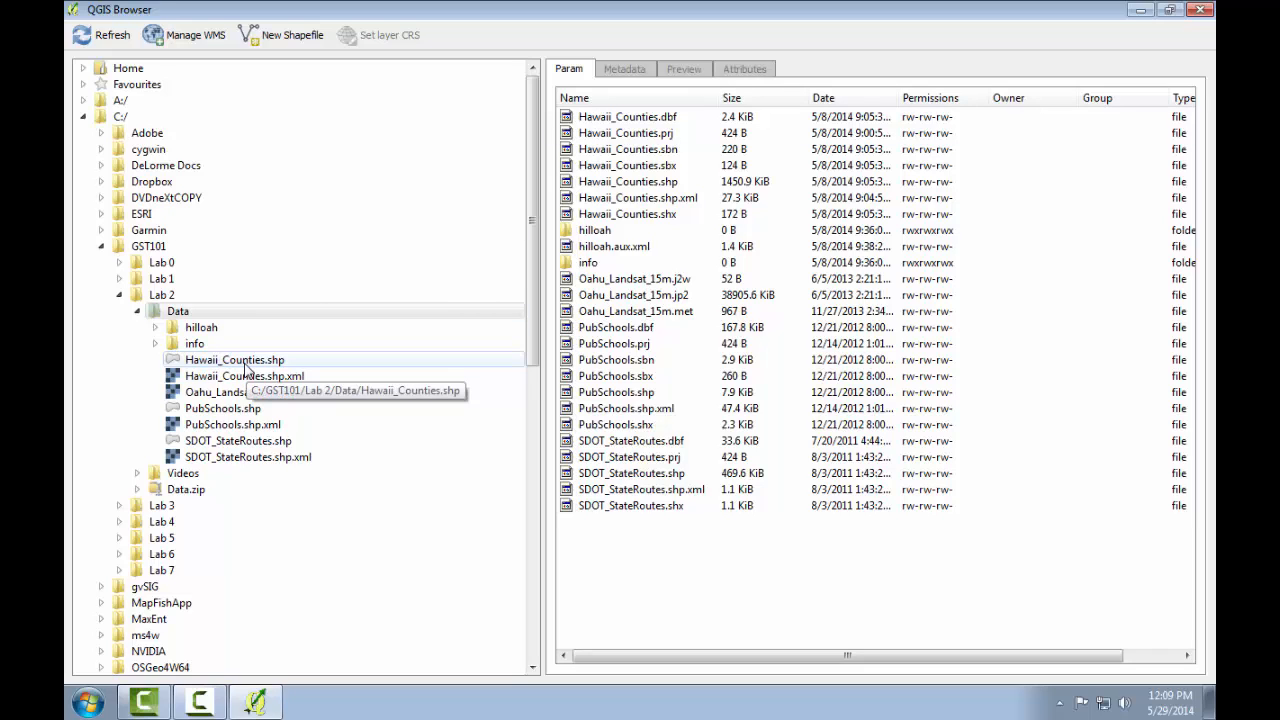